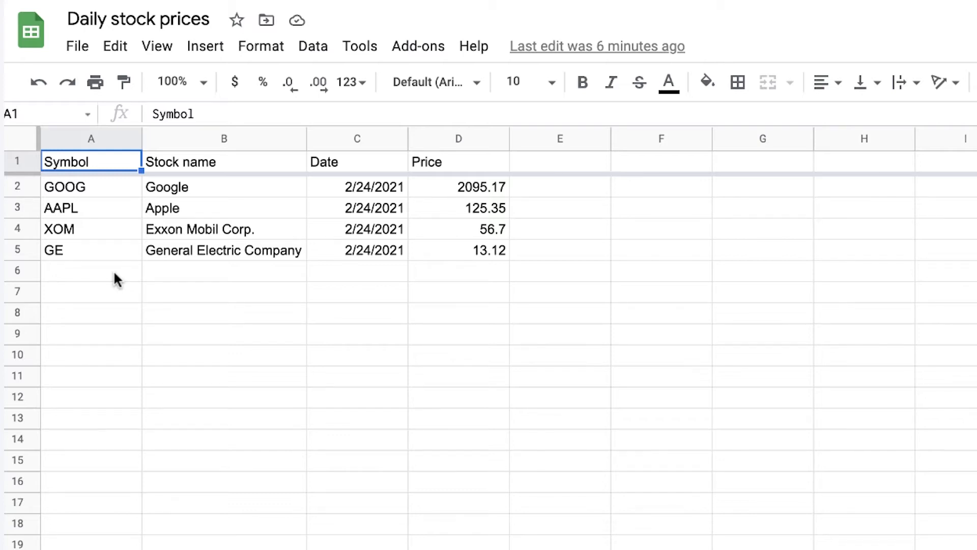
pyautogui.moveTo(422, 251)
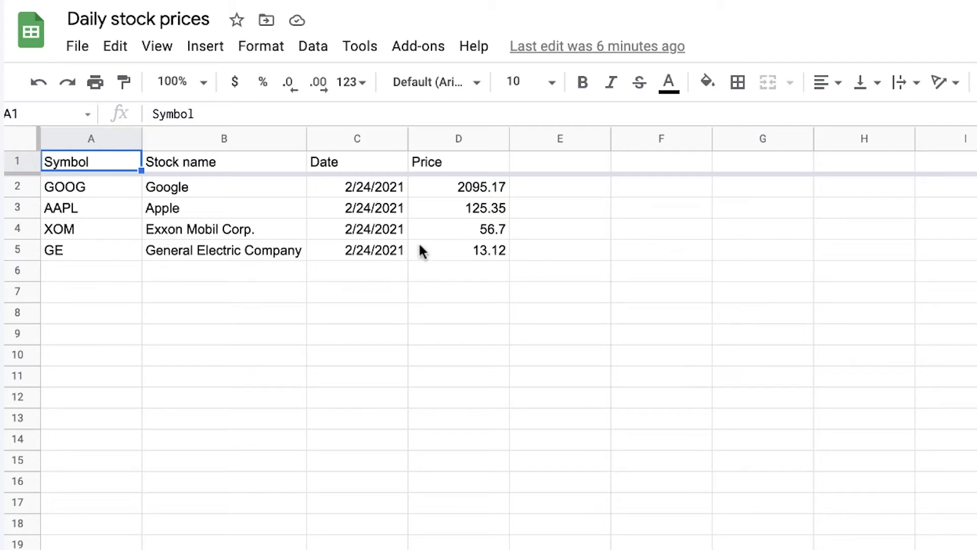
pyautogui.moveTo(370, 264)
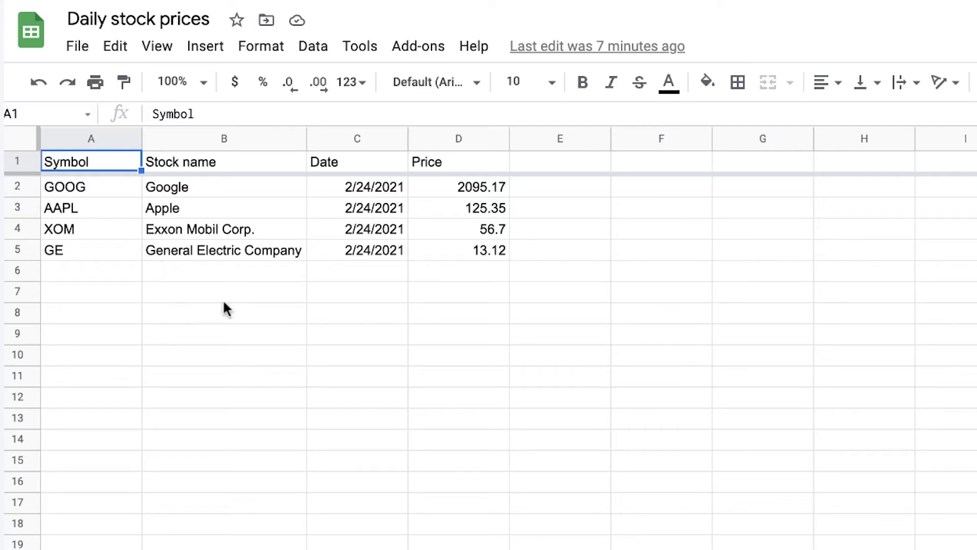
pyautogui.moveTo(337, 276)
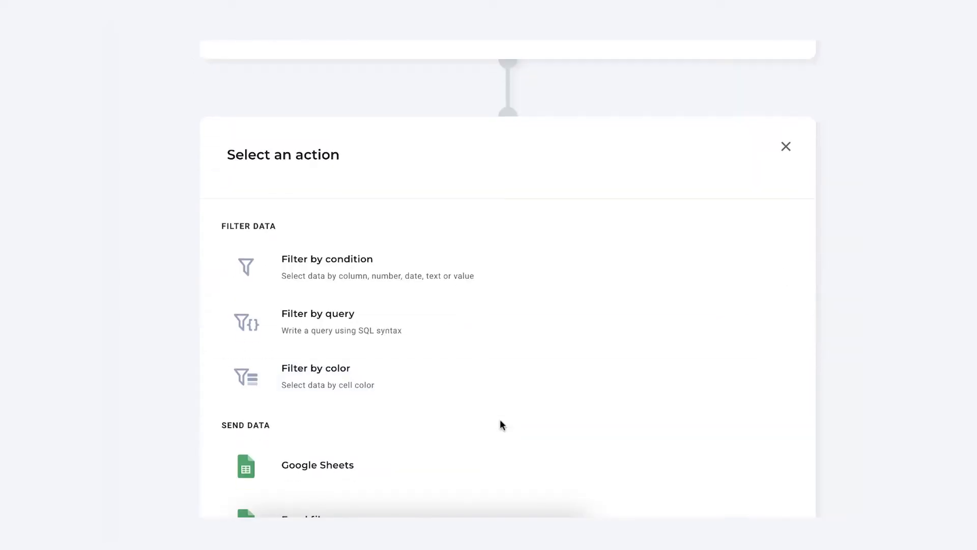
# - Scroll the Select an action panel down to the Send data destinations list
pyautogui.scroll(-3)
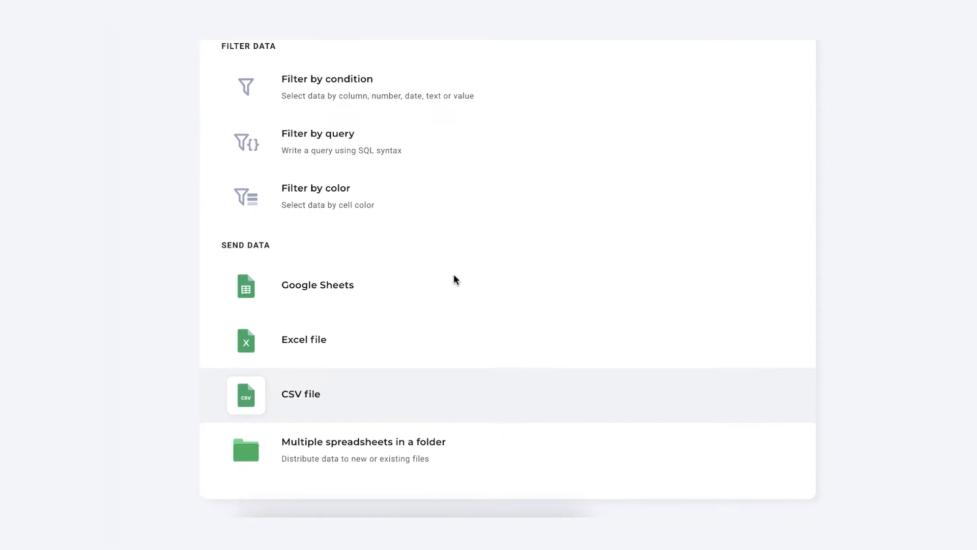
pyautogui.moveTo(579, 258)
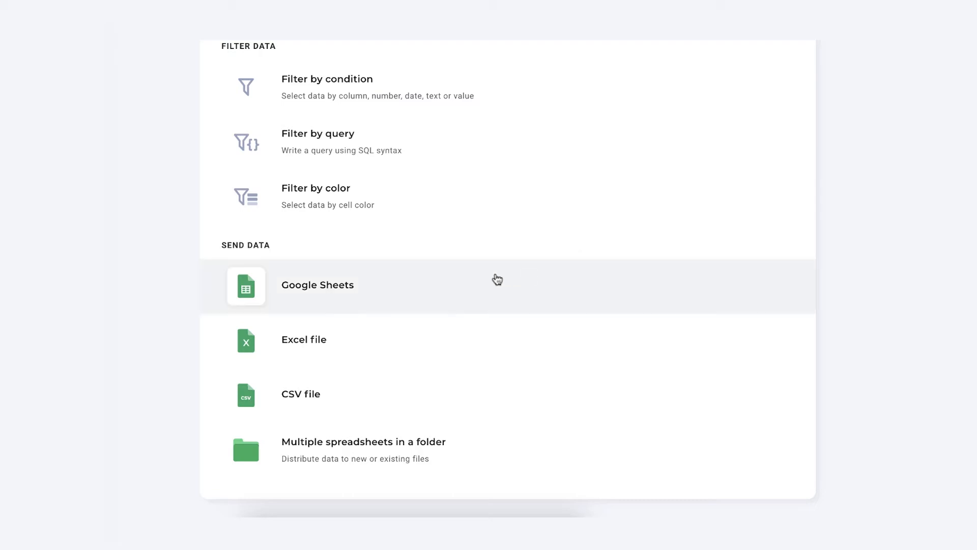
# - Send to Google Sheets existing file 'Daily stock prices' with tab named 'Sheetgo historical stock data'
pyautogui.click(318, 285)
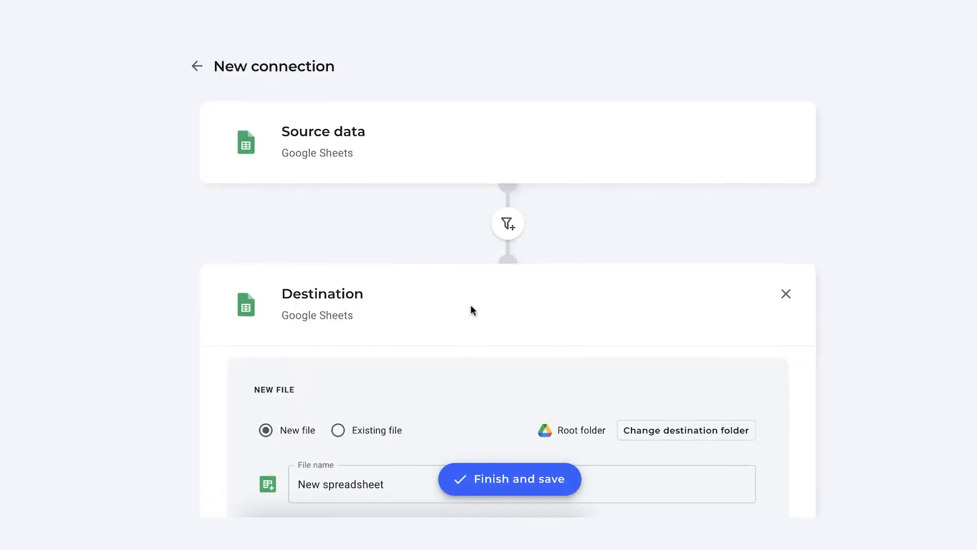
pyautogui.scroll(-3)
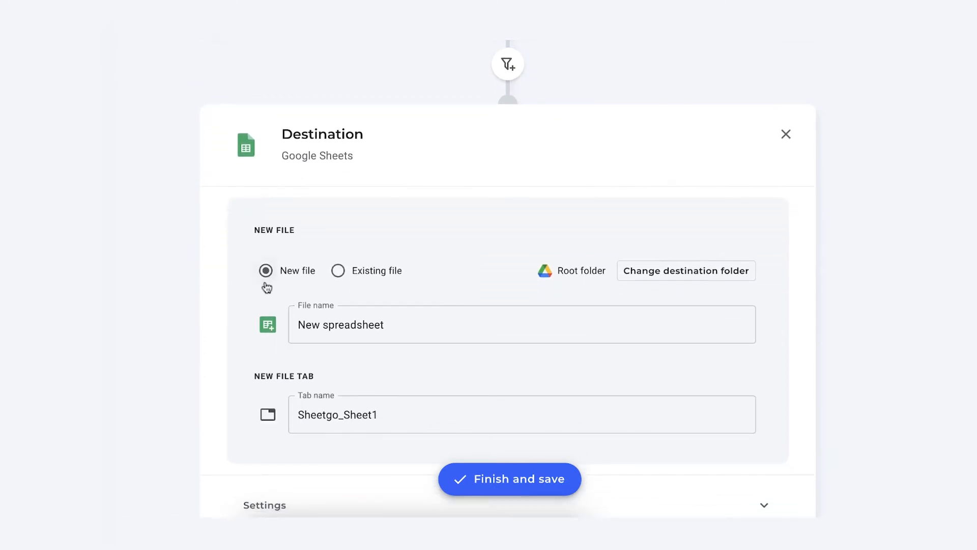
pyautogui.moveTo(282, 285)
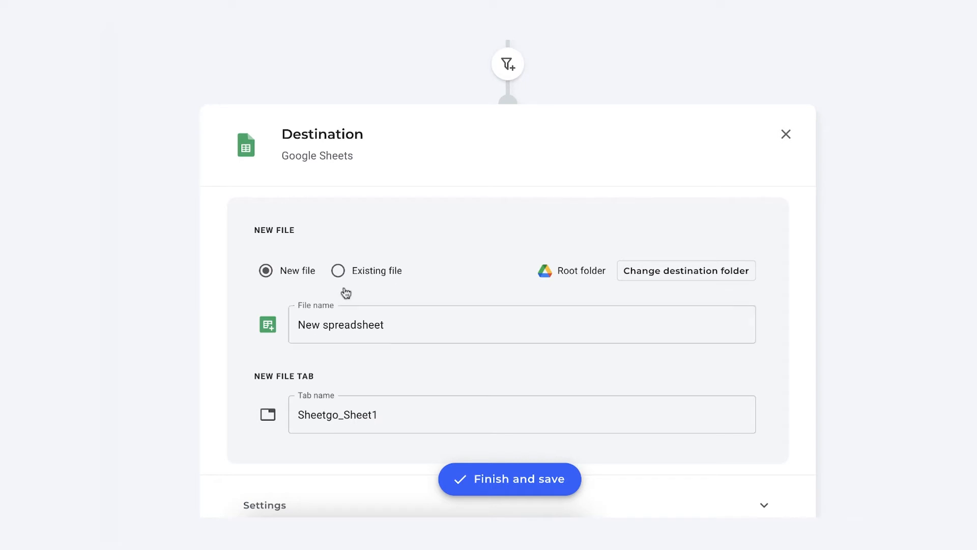
pyautogui.click(337, 269)
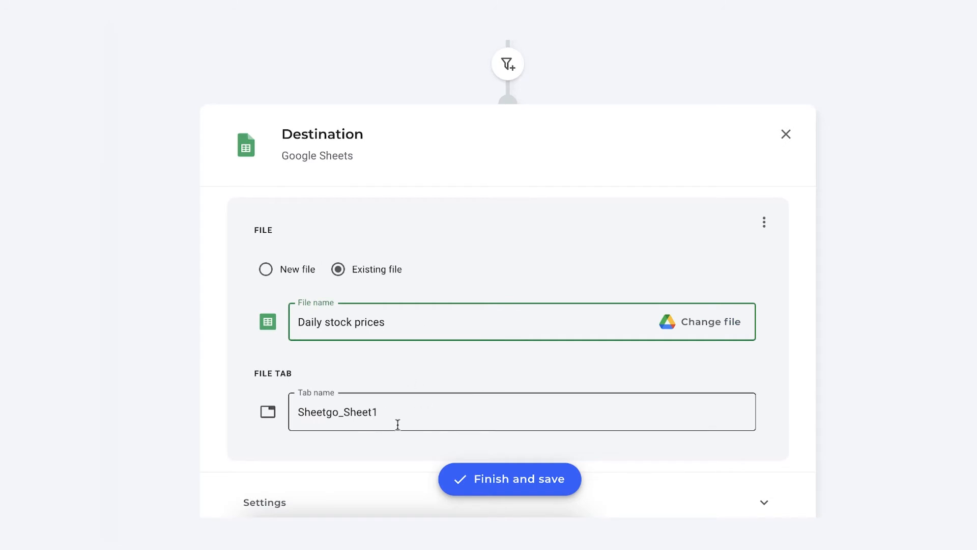
pyautogui.doubleClick(363, 412)
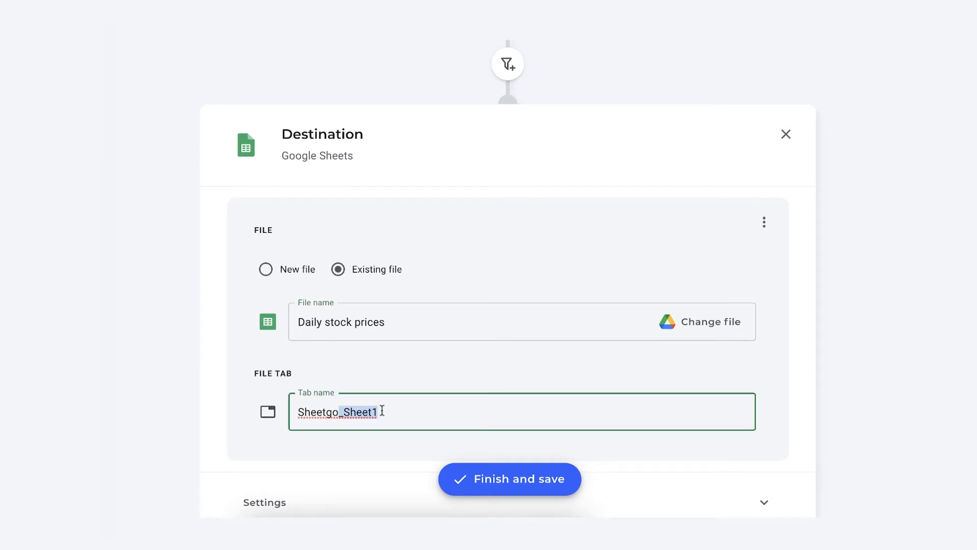
pyautogui.write('historical stock data')
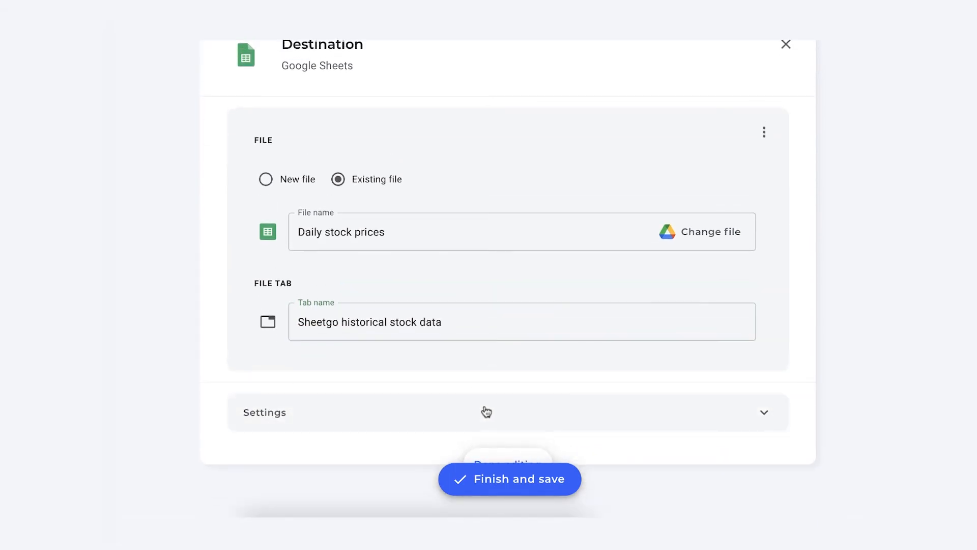
# - Enable Append data in the destination settings and finish and save the connection
pyautogui.click(486, 412)
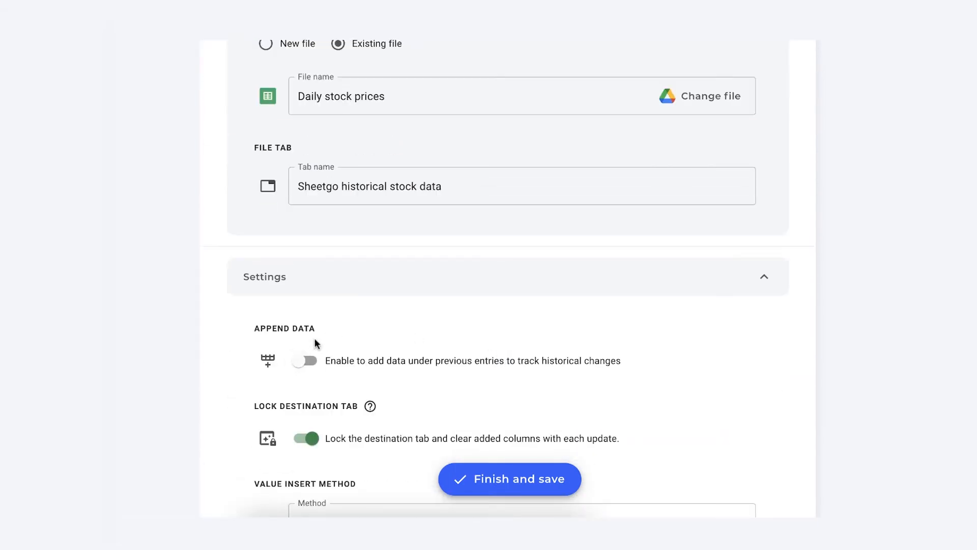
pyautogui.click(304, 360)
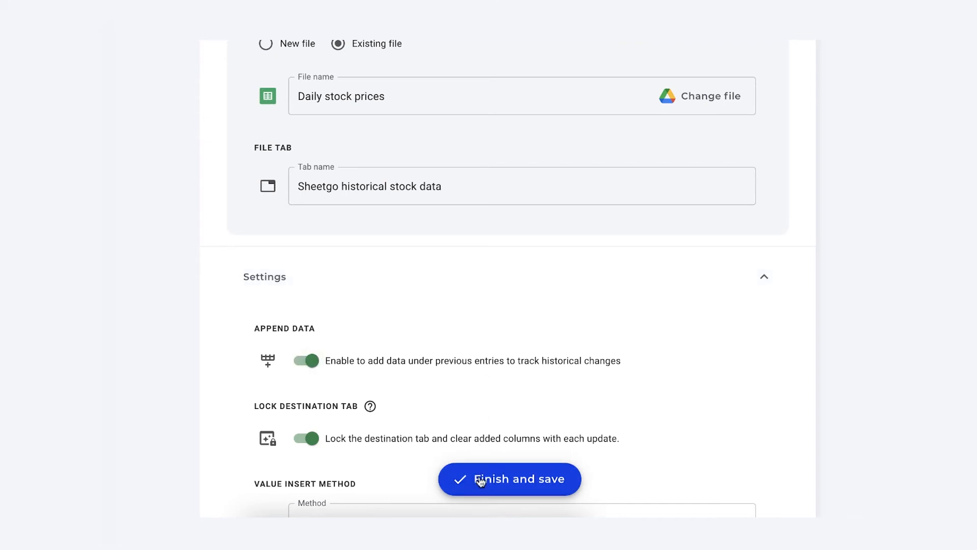
pyautogui.click(509, 478)
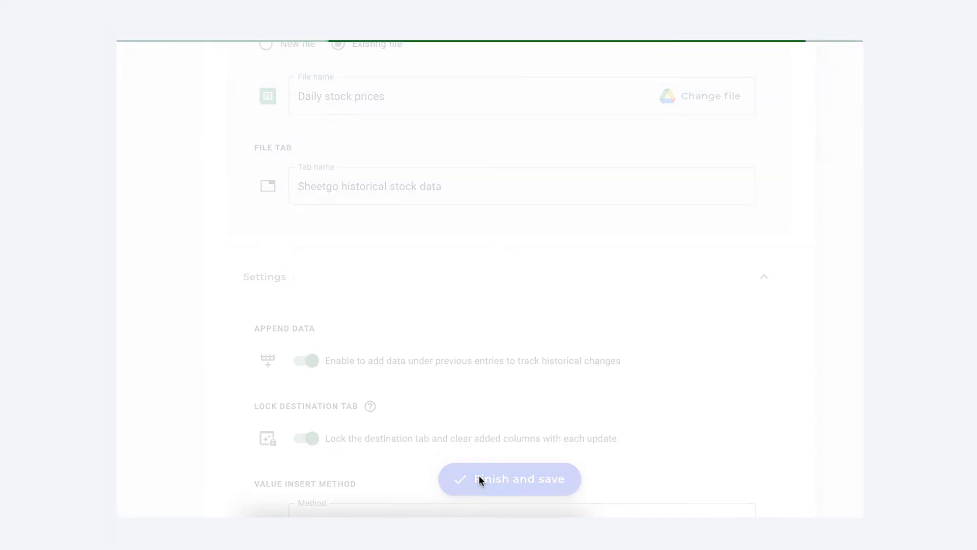
# - Select column C in the new tab, confirm the protected-tab warning, and format it as dates
pyautogui.click(509, 478)
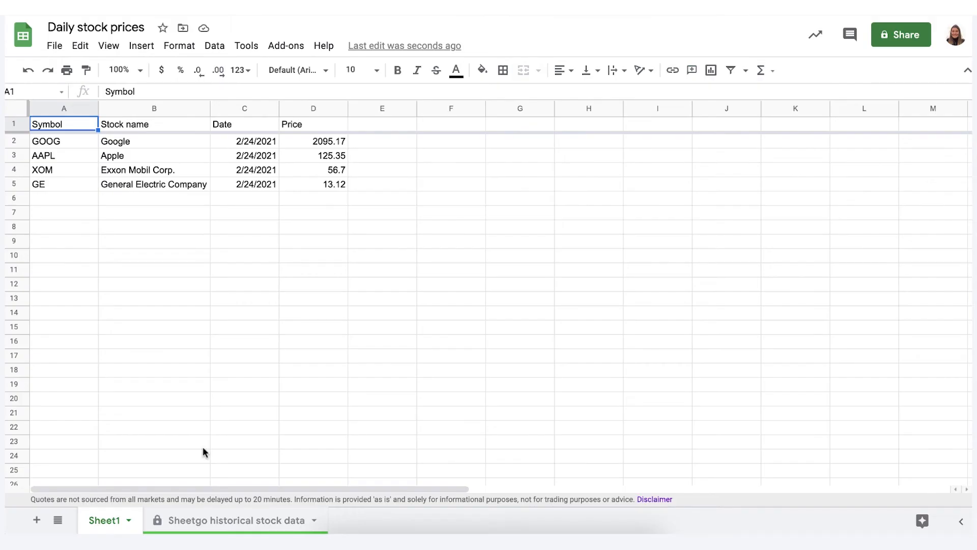
pyautogui.moveTo(244, 516)
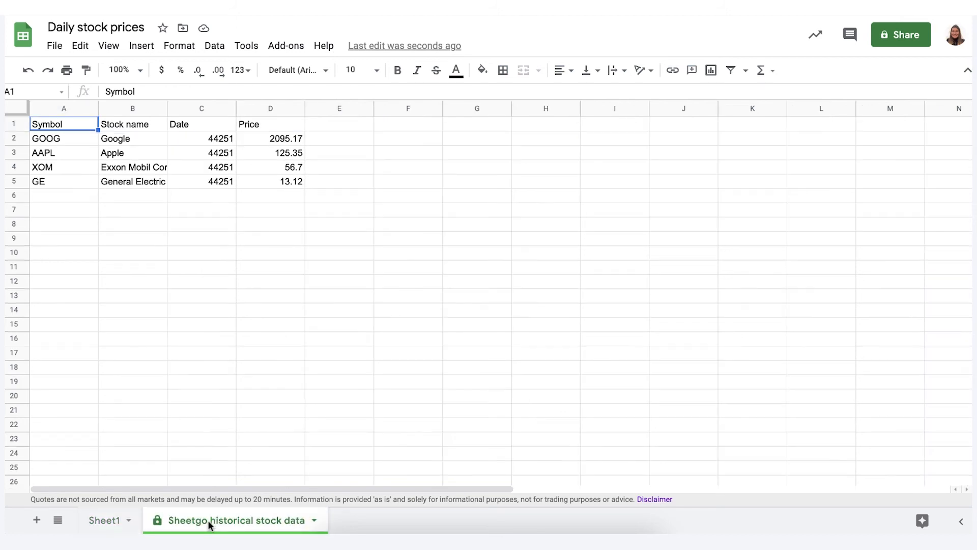
pyautogui.click(200, 108)
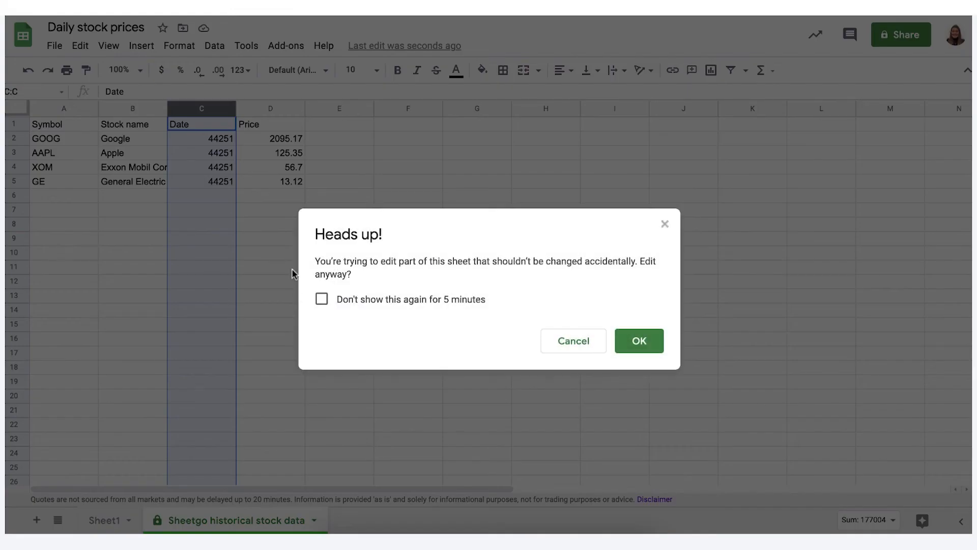
pyautogui.click(322, 298)
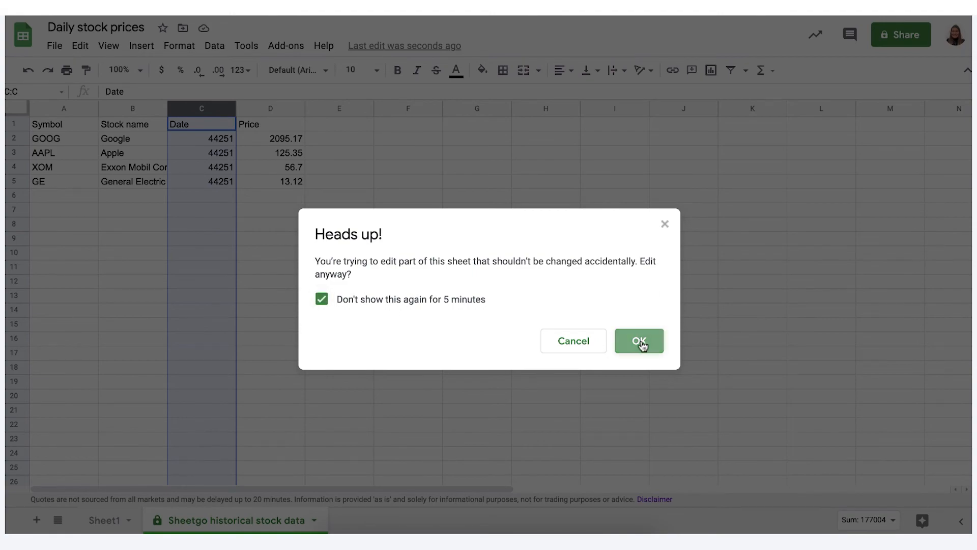
pyautogui.click(639, 341)
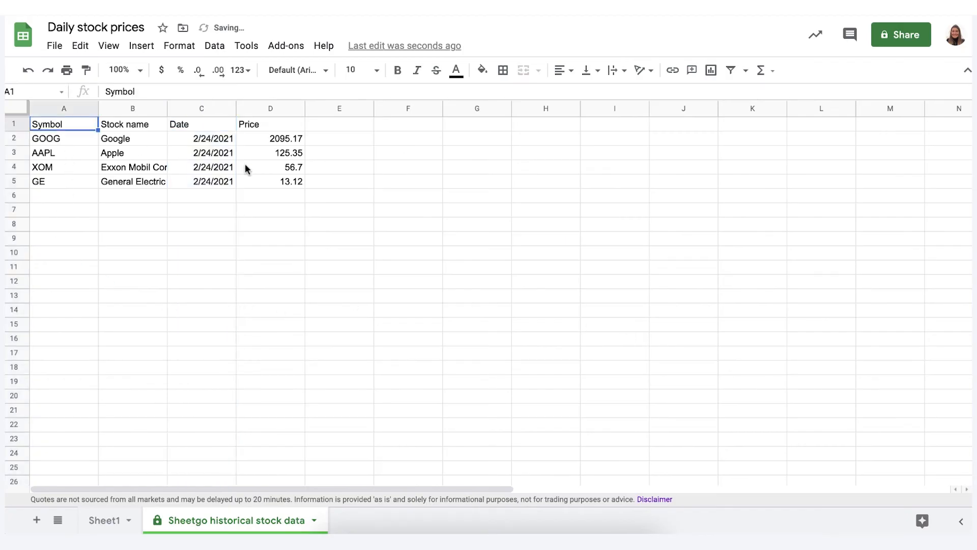
pyautogui.click(269, 139)
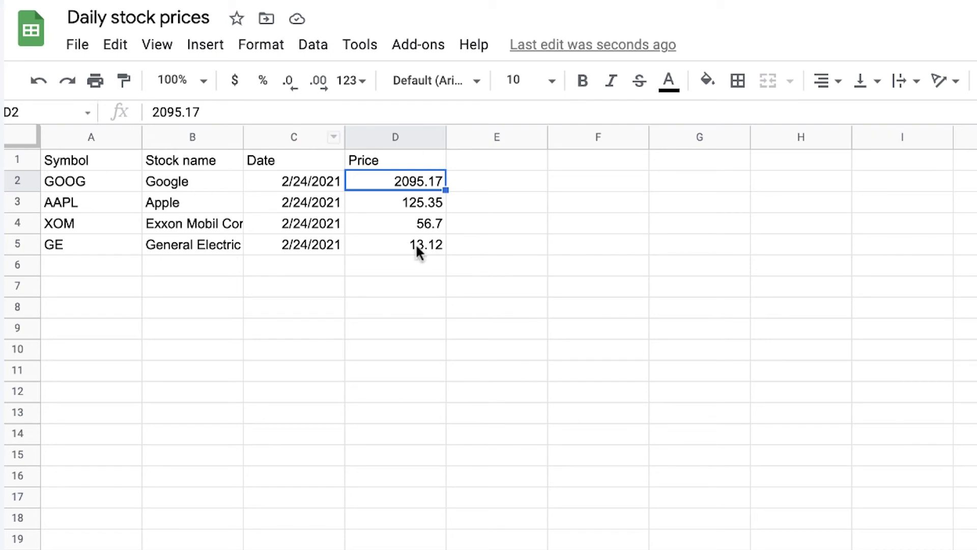
pyautogui.moveTo(376, 257)
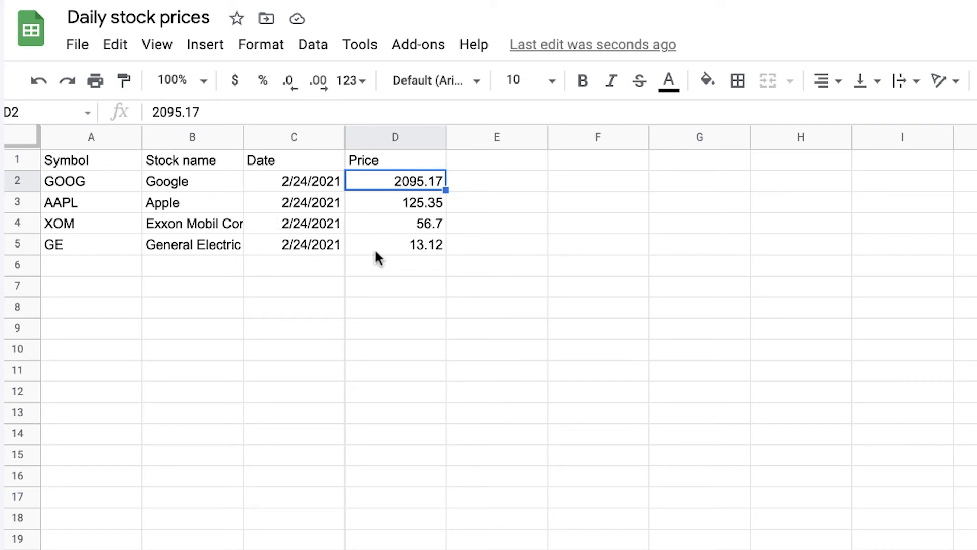
# - Select row 6, then rows 2–5, to compare one day's four price rows against the stacked days
pyautogui.click(90, 160)
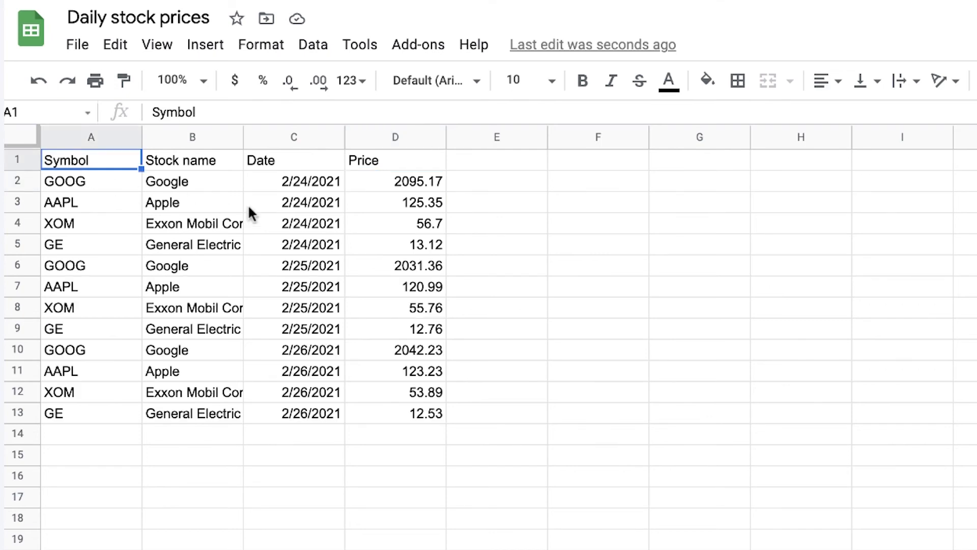
pyautogui.click(20, 265)
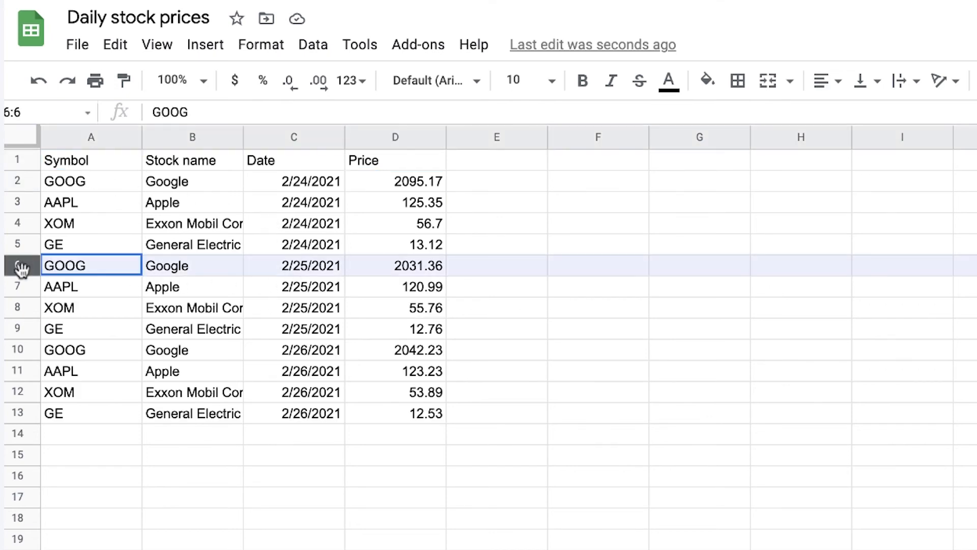
pyautogui.moveTo(21, 265); pyautogui.dragTo(21, 328)
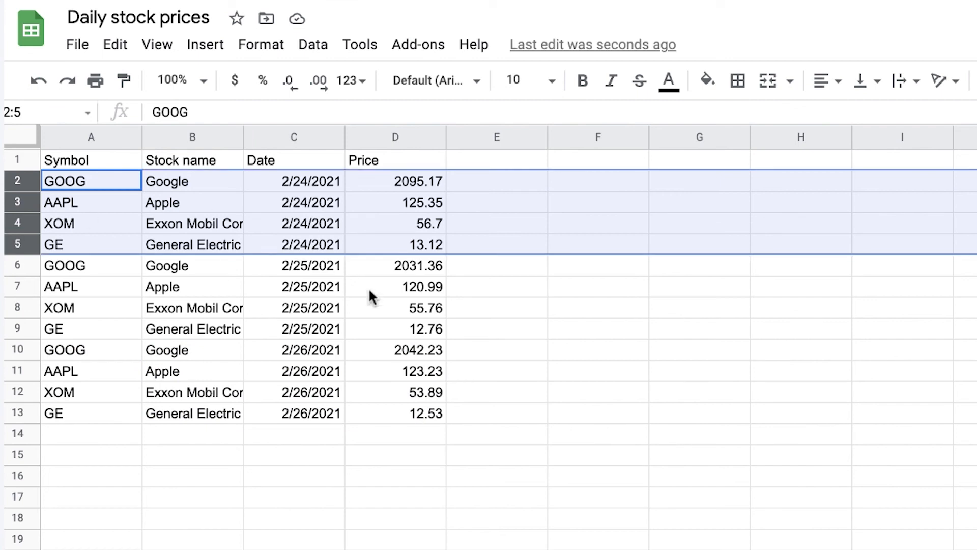
pyautogui.moveTo(660, 274)
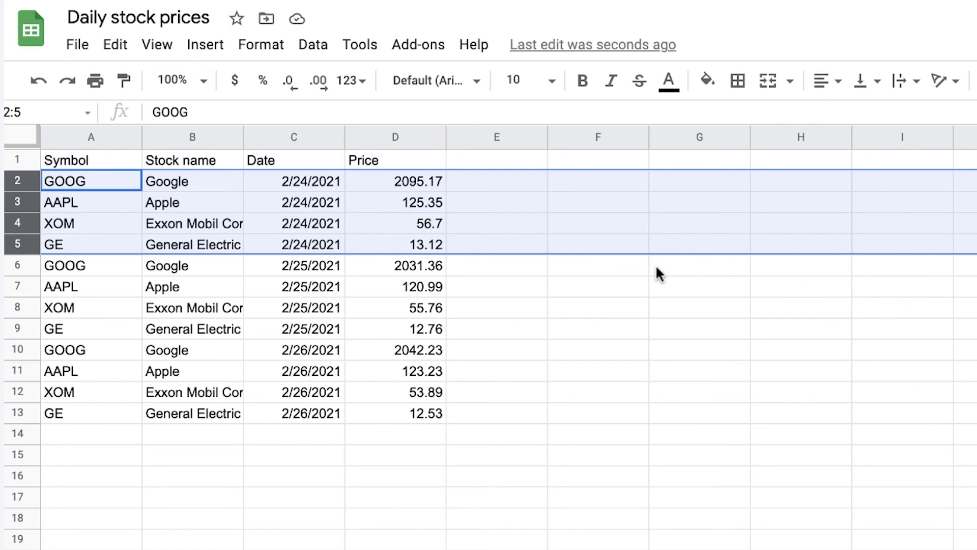
pyautogui.moveTo(419, 244)
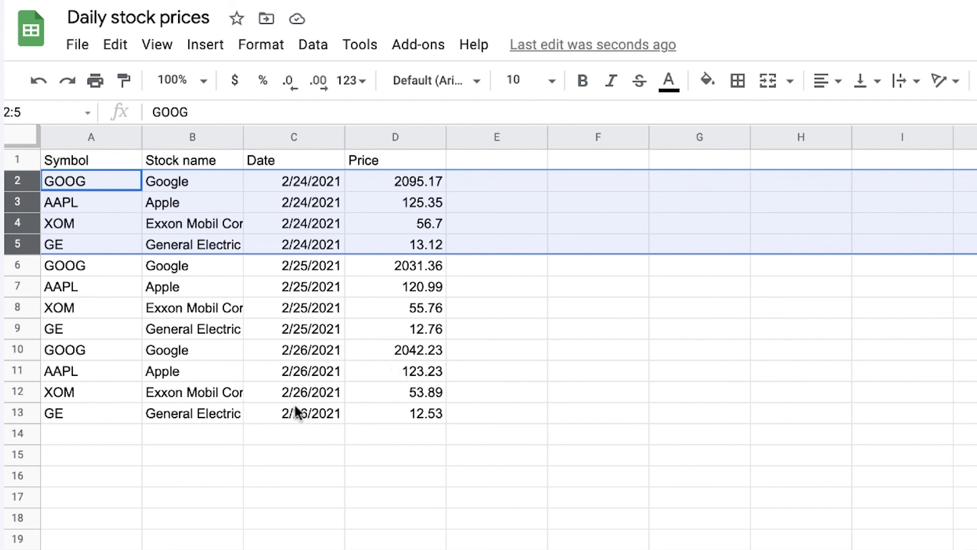
pyautogui.moveTo(176, 380)
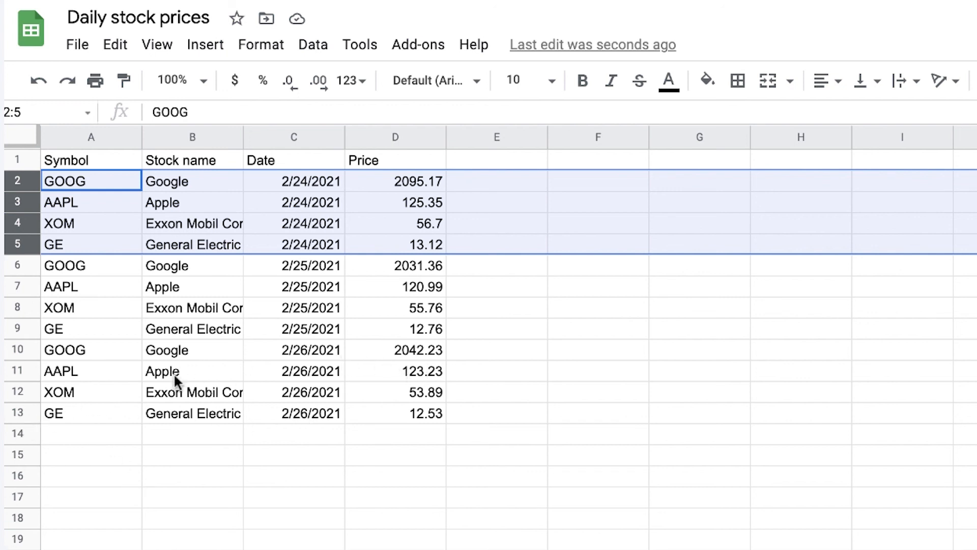
pyautogui.moveTo(260, 287)
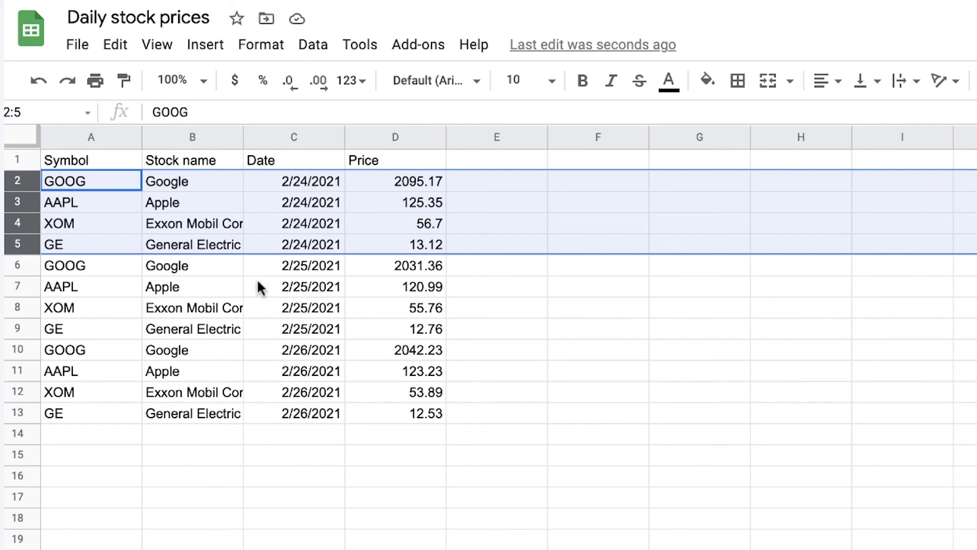
pyautogui.moveTo(305, 348)
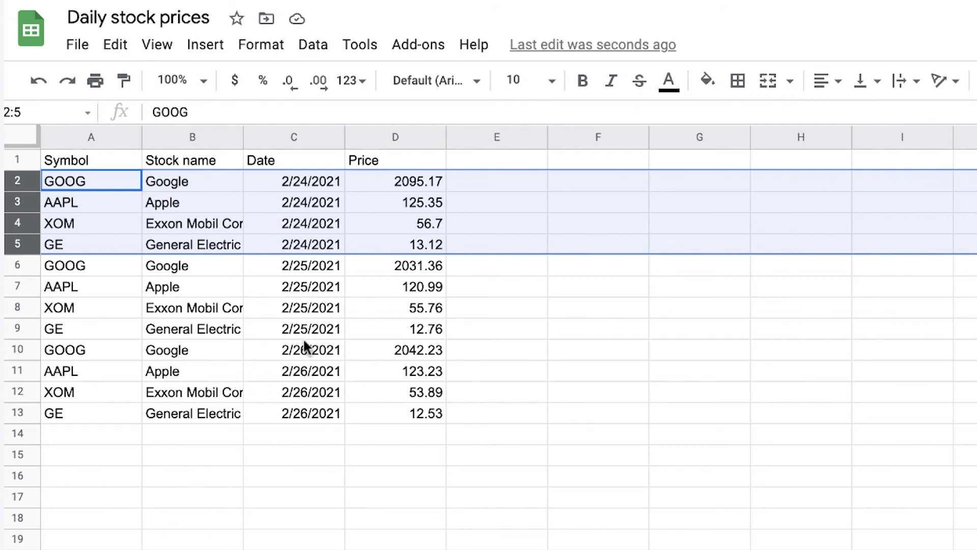